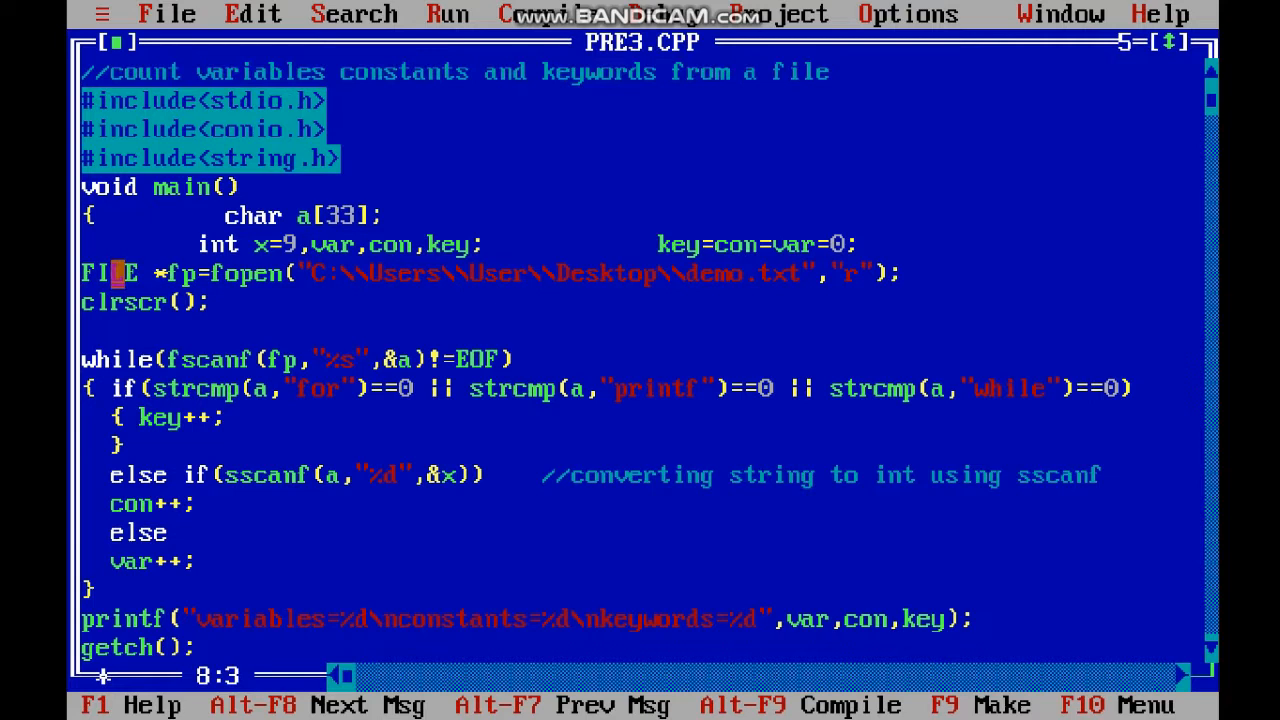
- Move through the source in the Turbo C++ editor and scroll to the output region
key("Down")
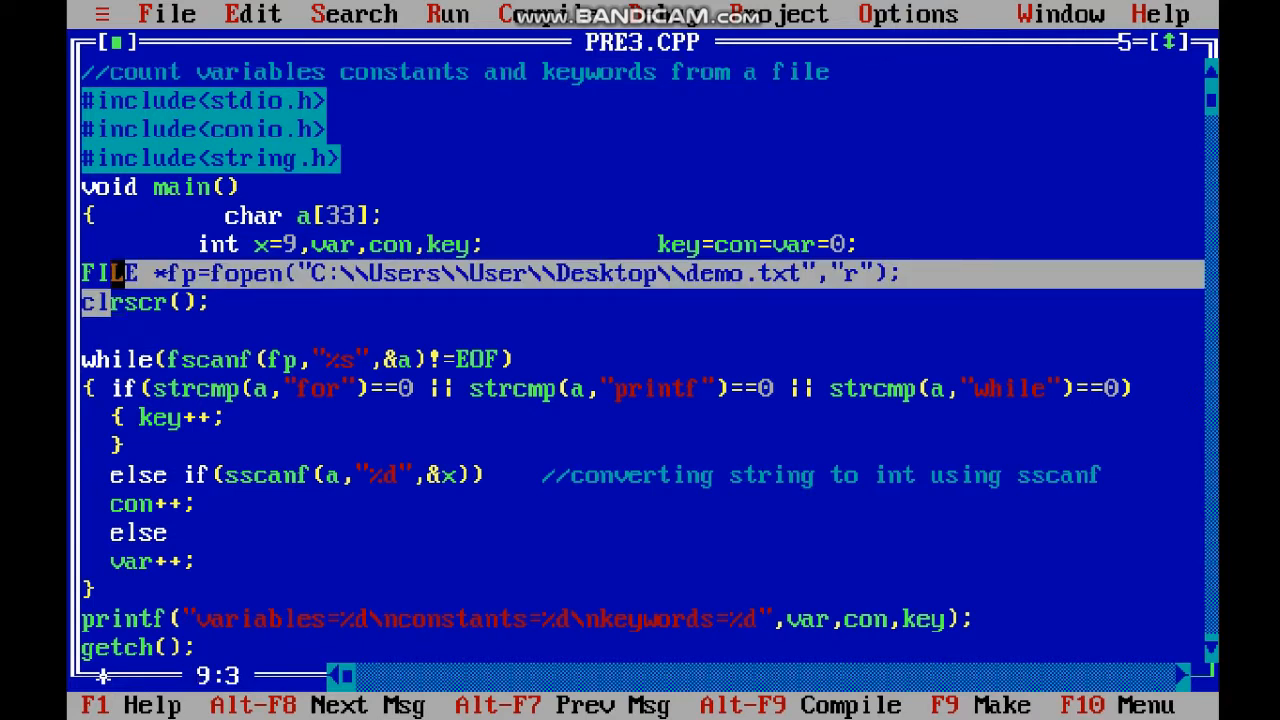
key("Up")
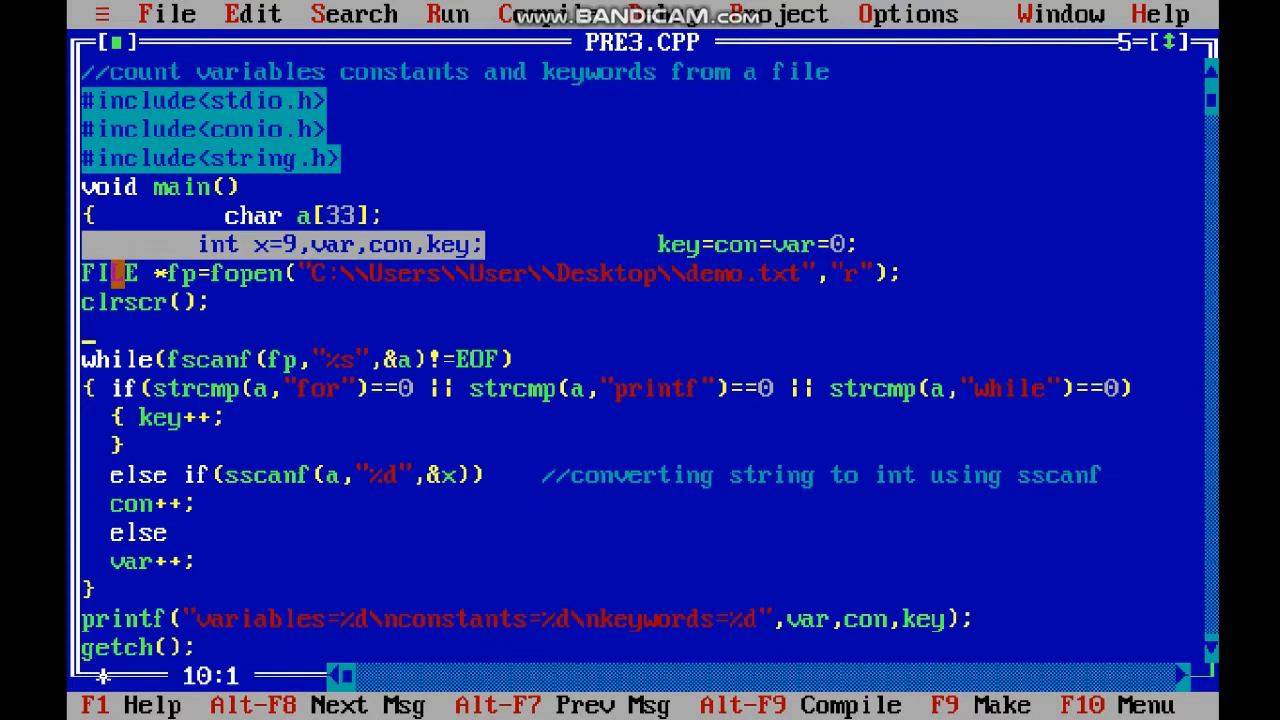
key("Down")
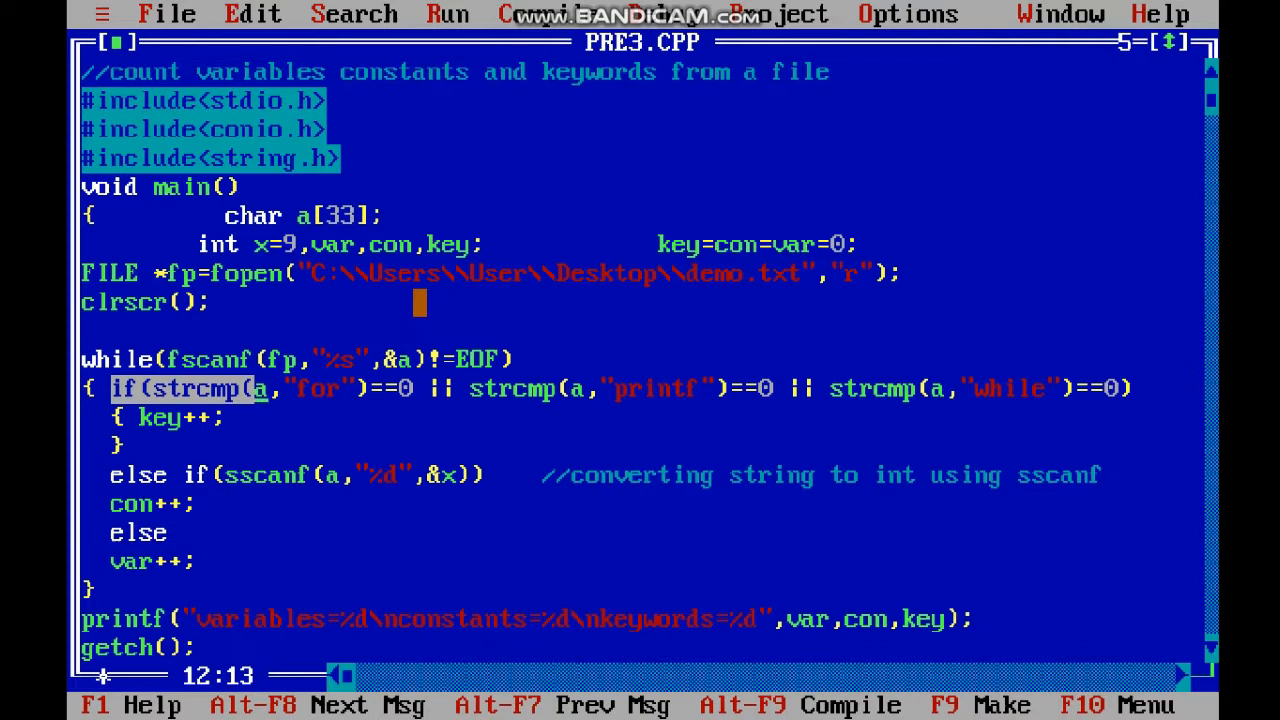
left_click(189, 158)
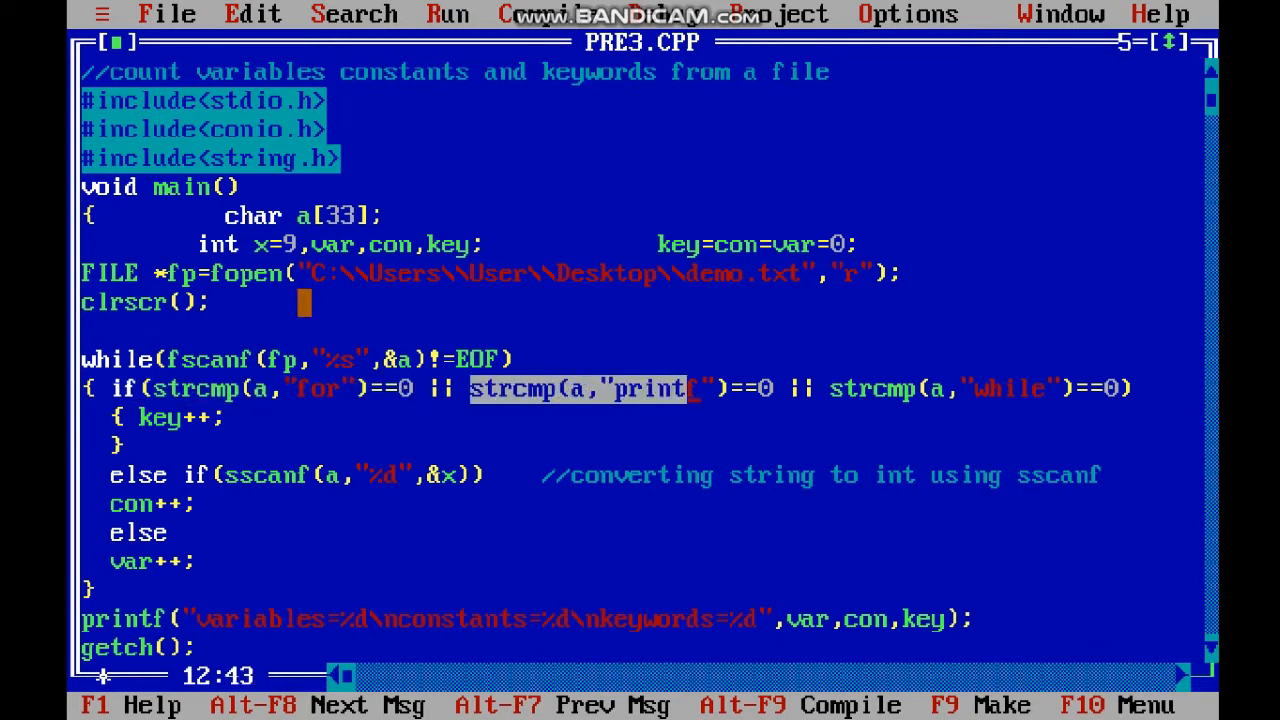
type("f")
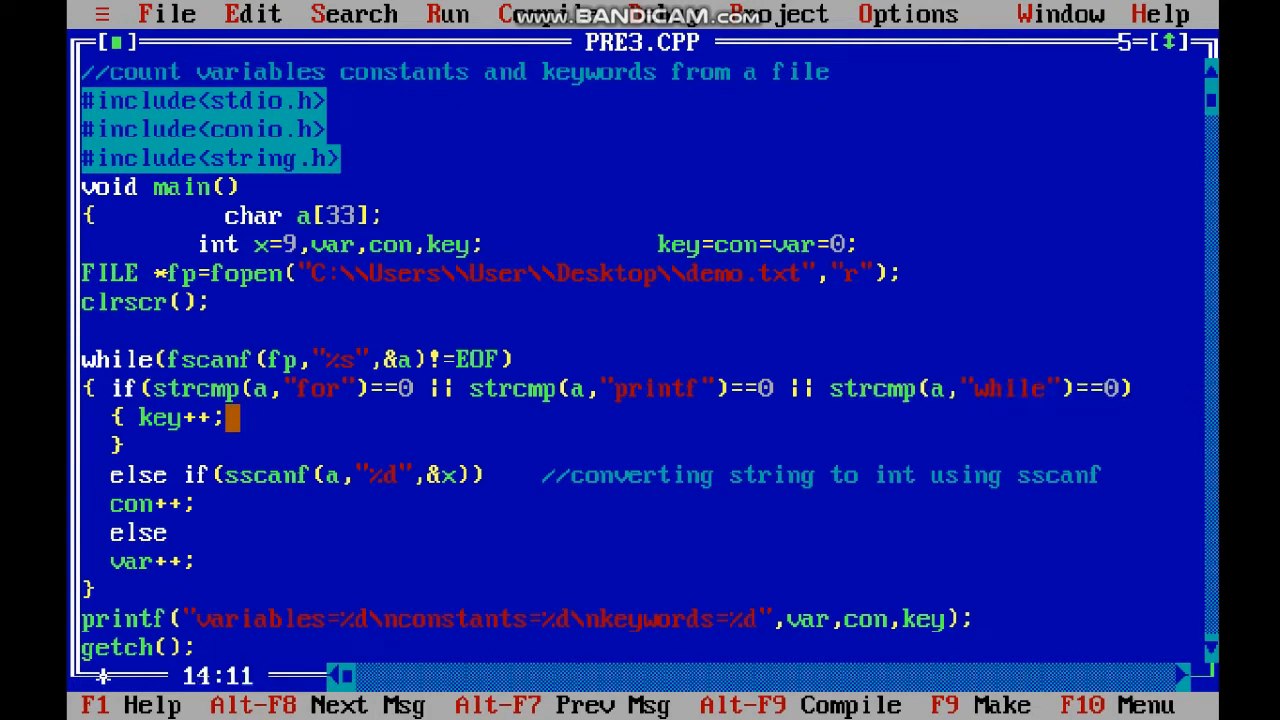
key("Down")
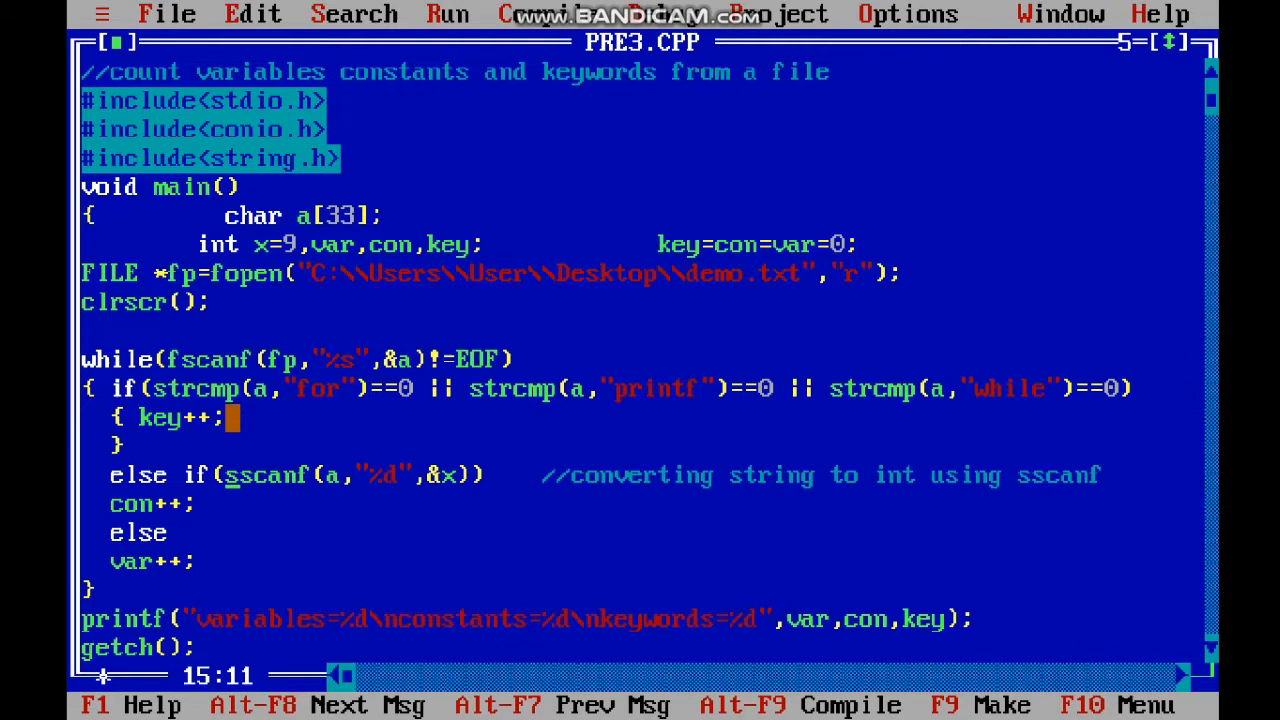
key("Left")
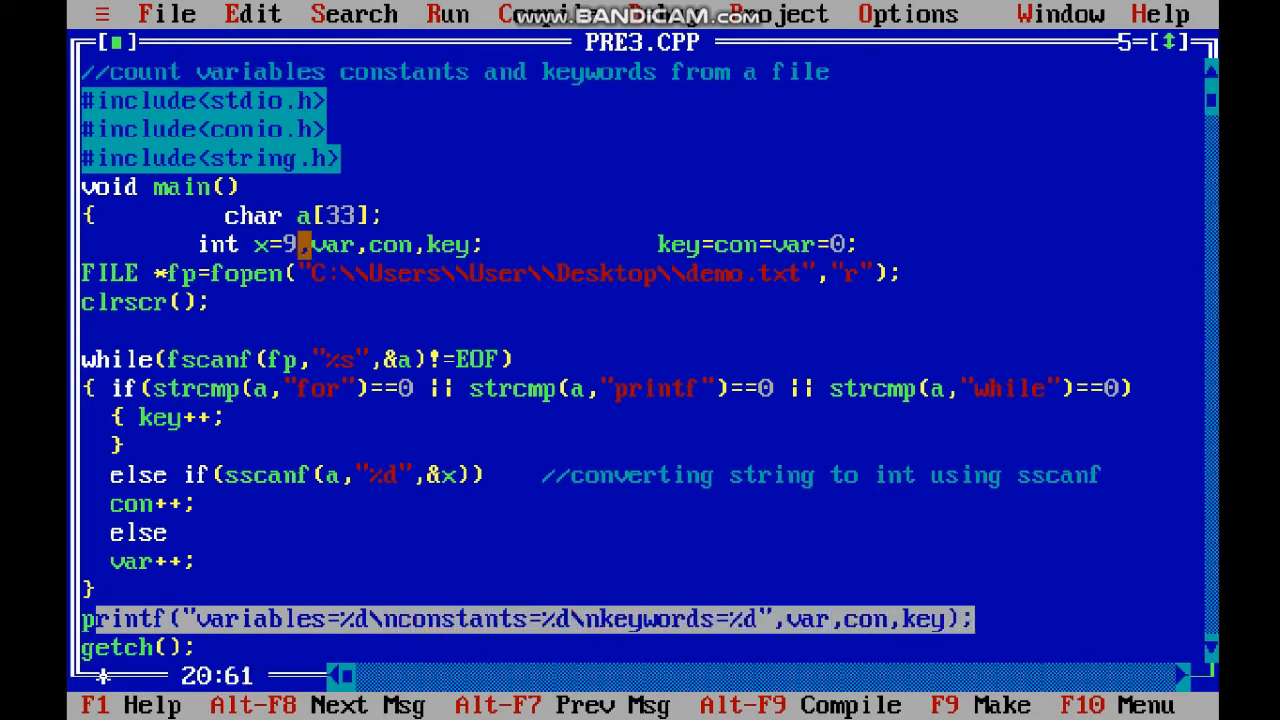
scroll("down", 3)
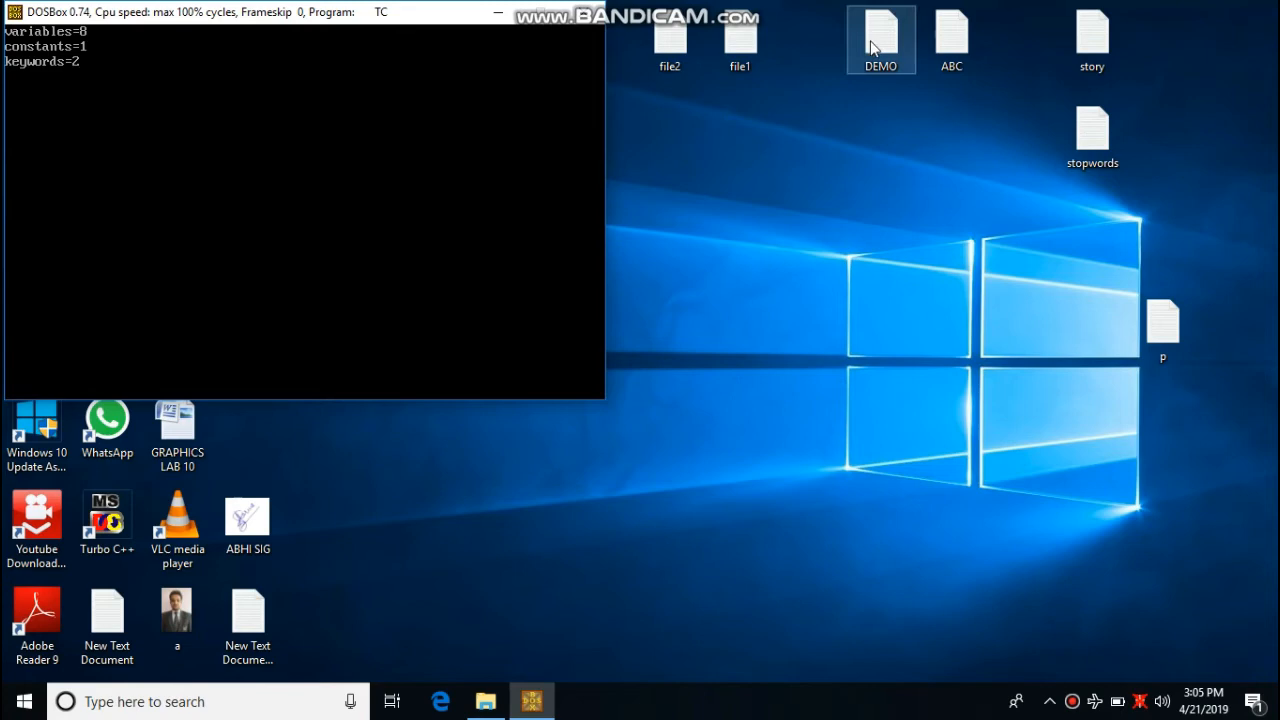
- Open DEMO in Notepad beside the output and highlight 500 (constant) and for (keyword)
double_click(880, 35)
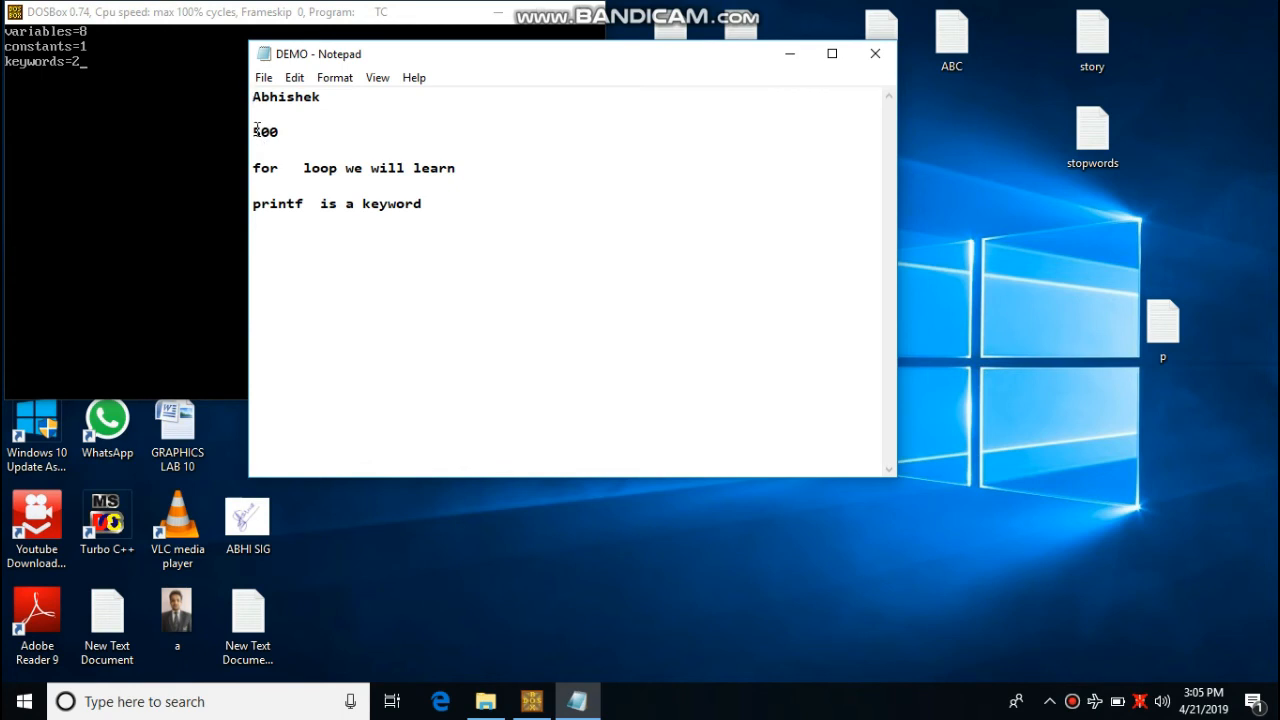
double_click(265, 131)
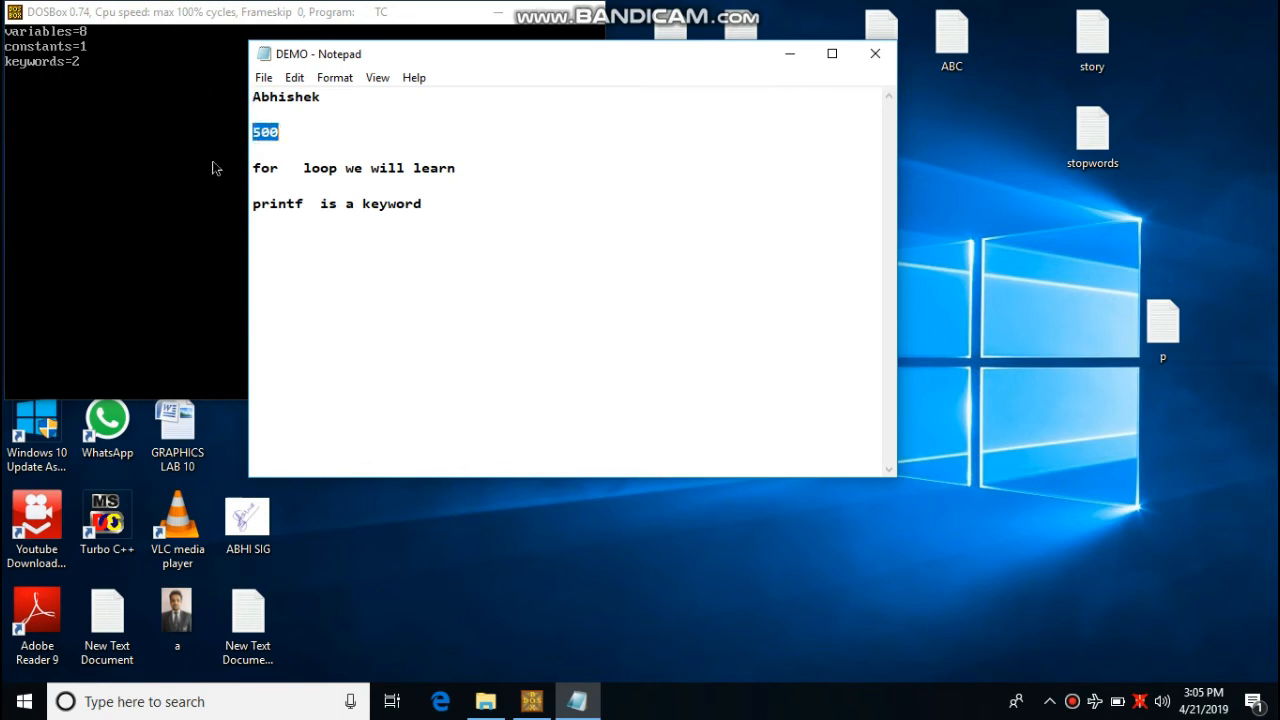
double_click(261, 167)
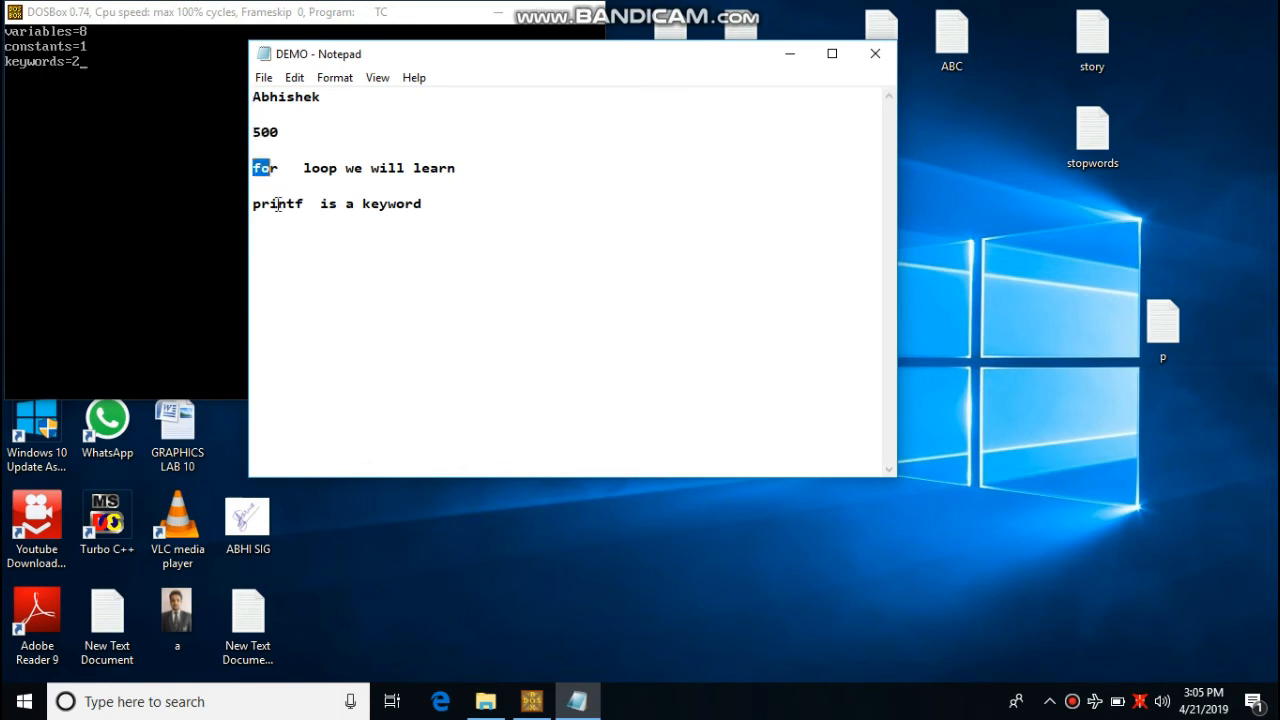